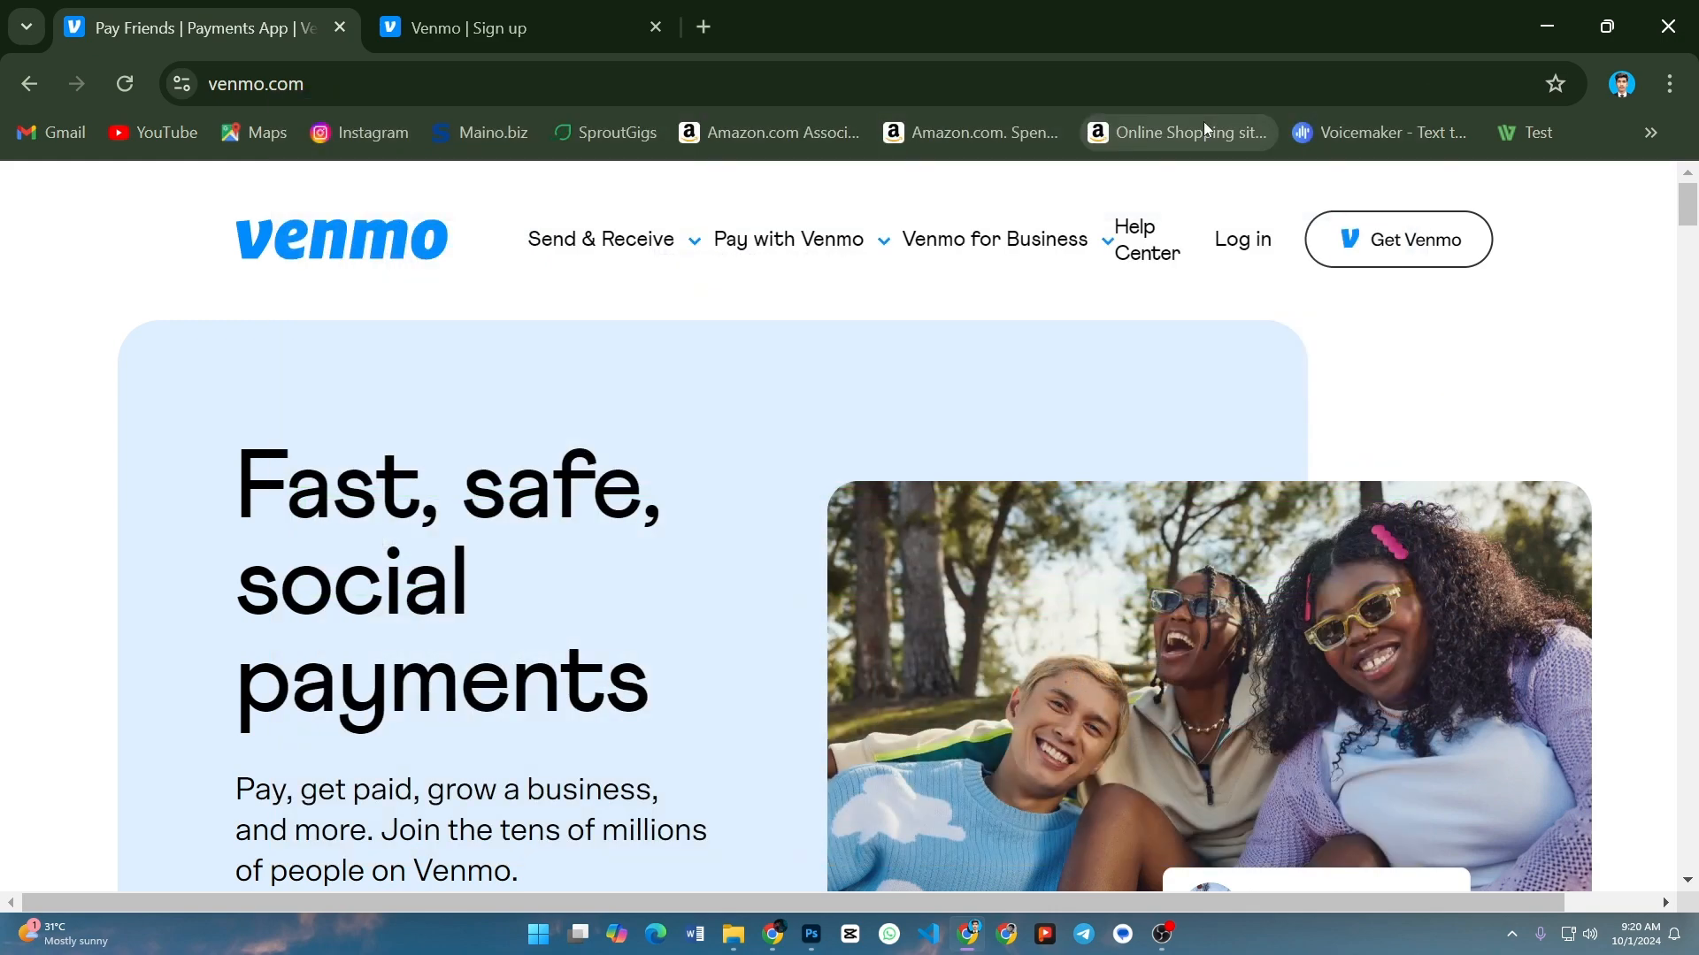
pyautogui.scroll(-3)
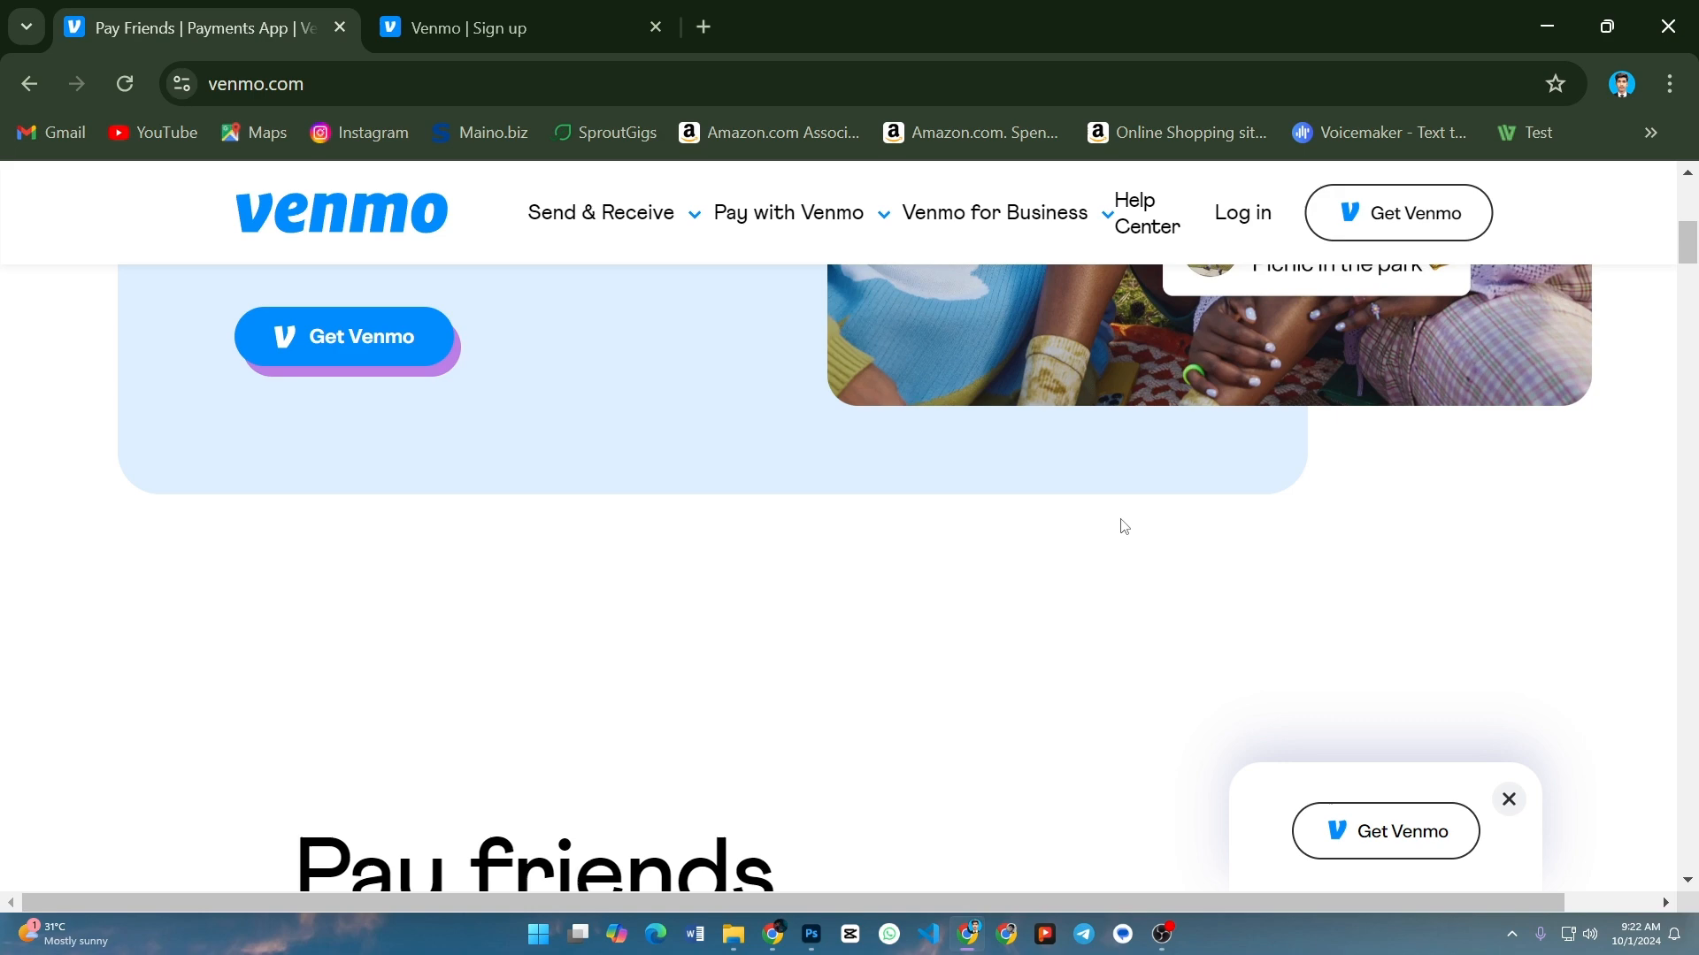
pyautogui.scroll(3)
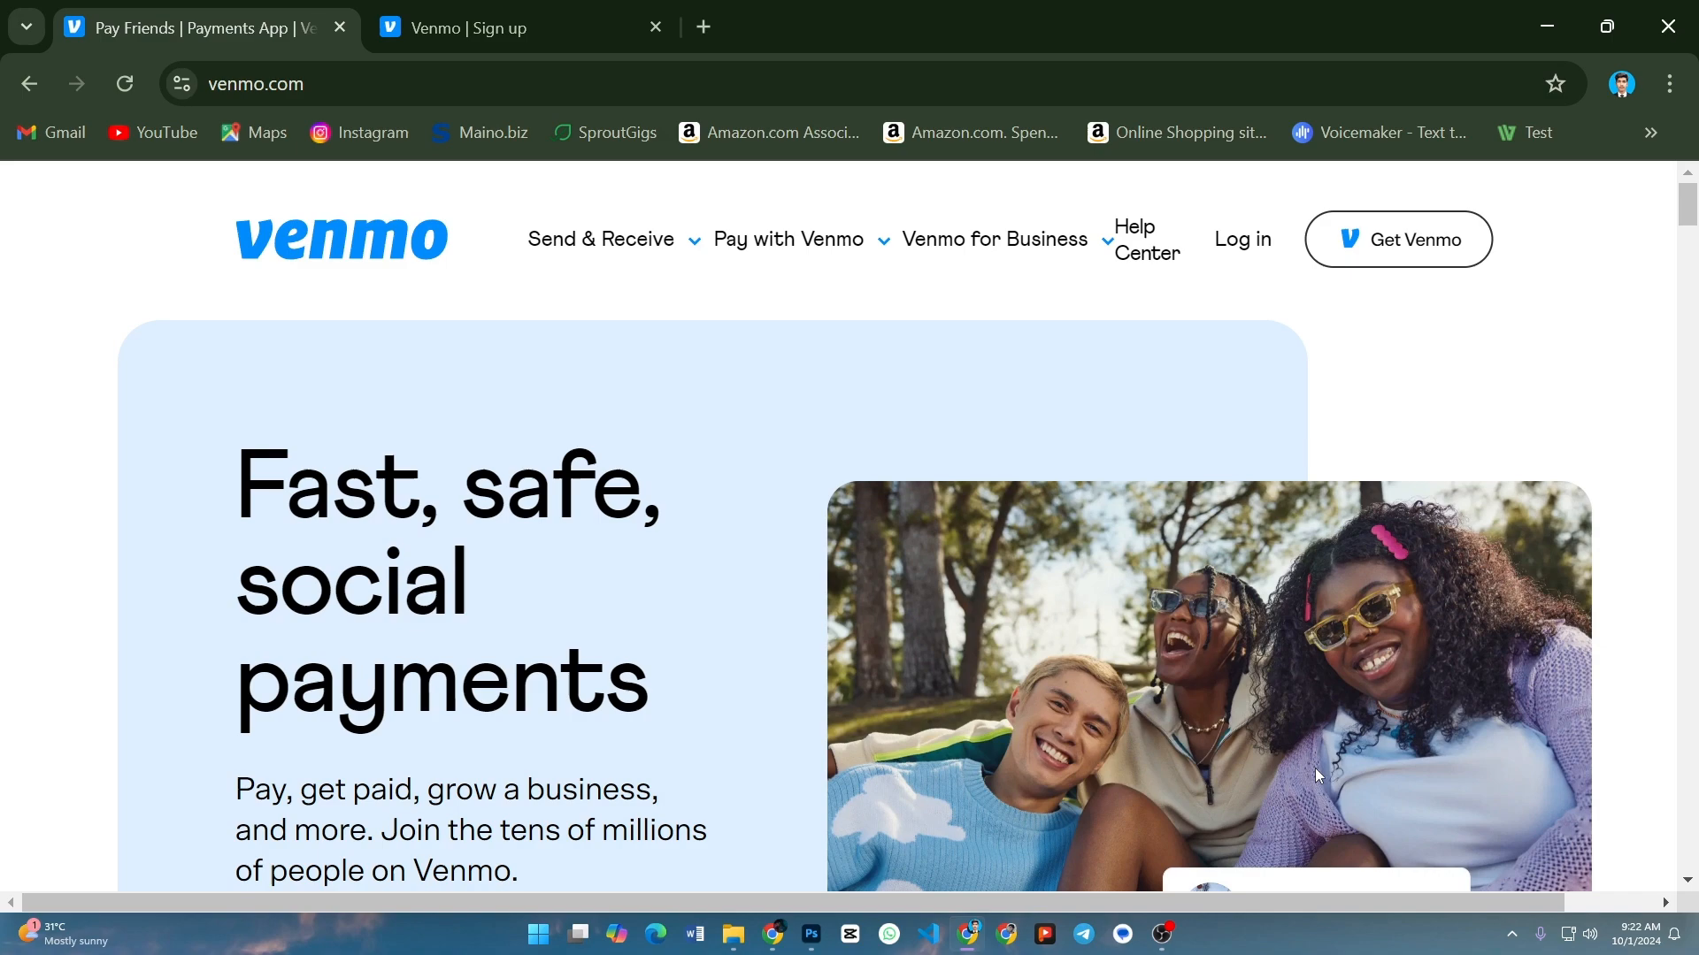
pyautogui.scroll(-3)
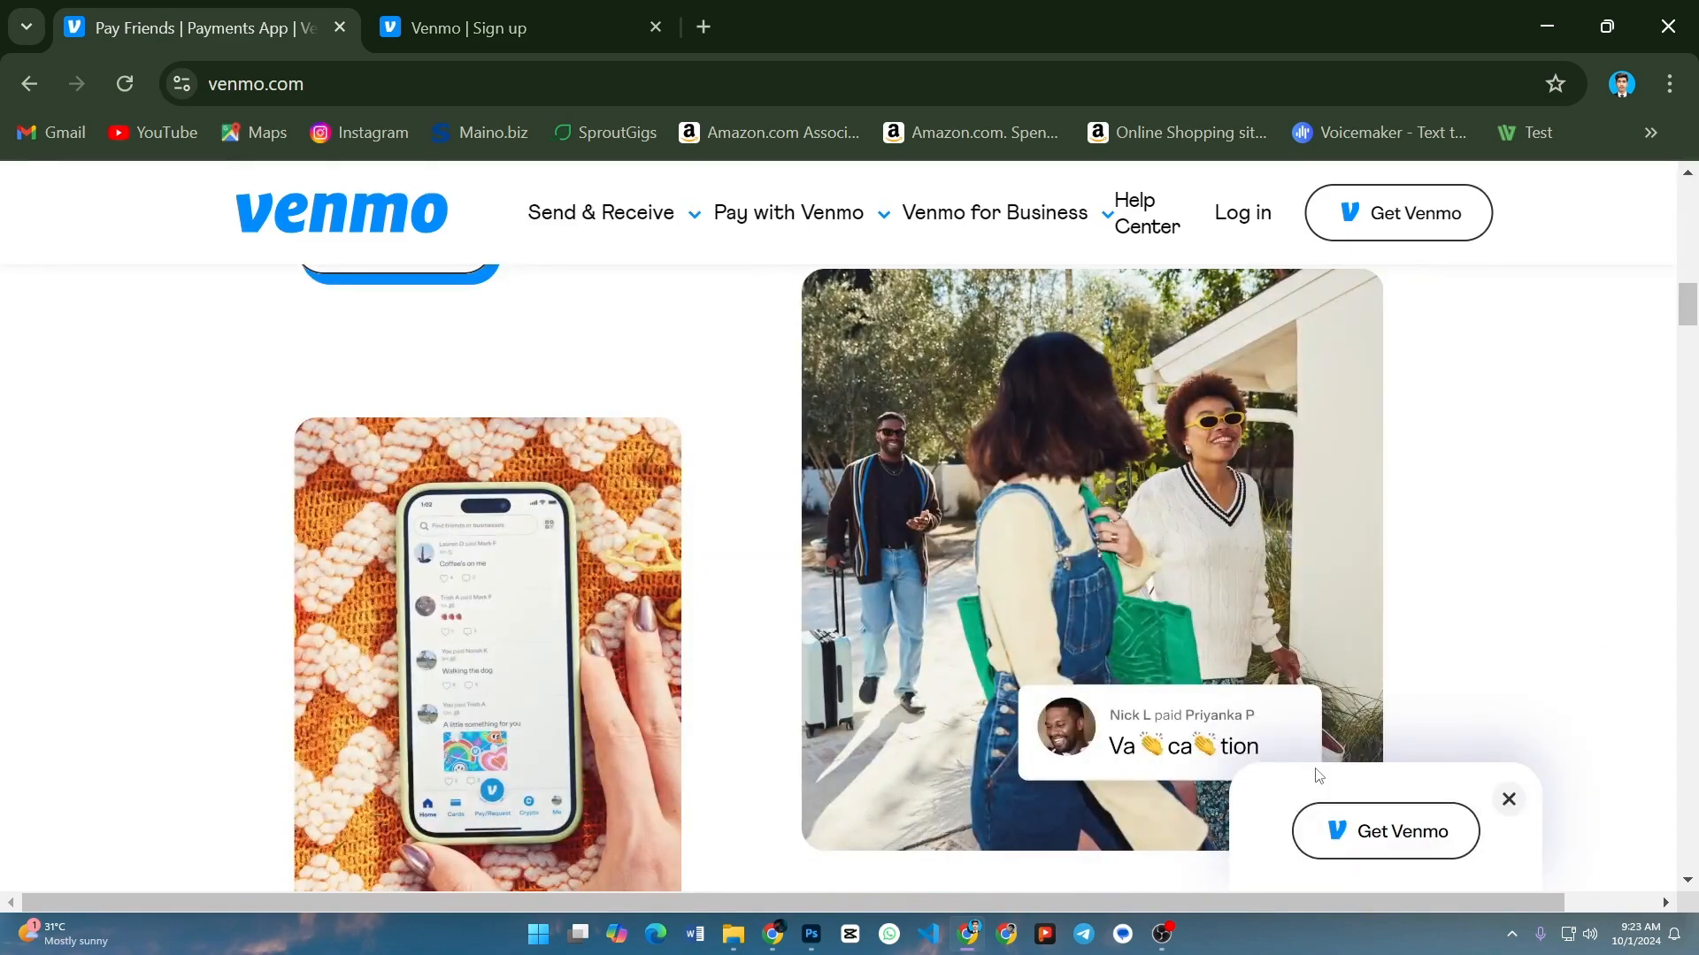